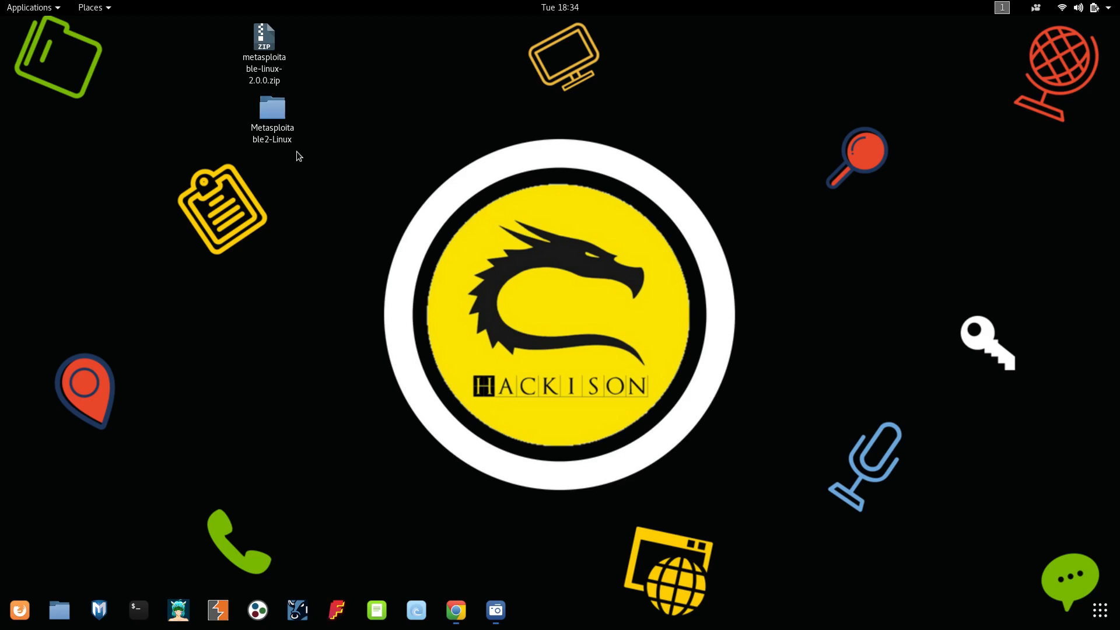
pyautogui.moveTo(359, 172)
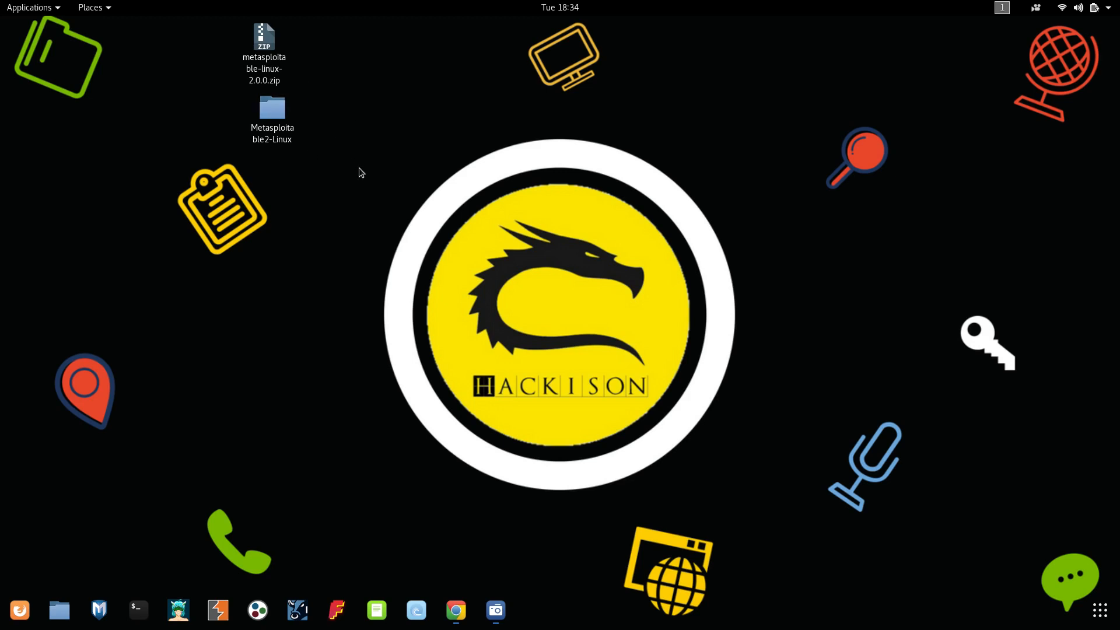
pyautogui.moveTo(336, 195)
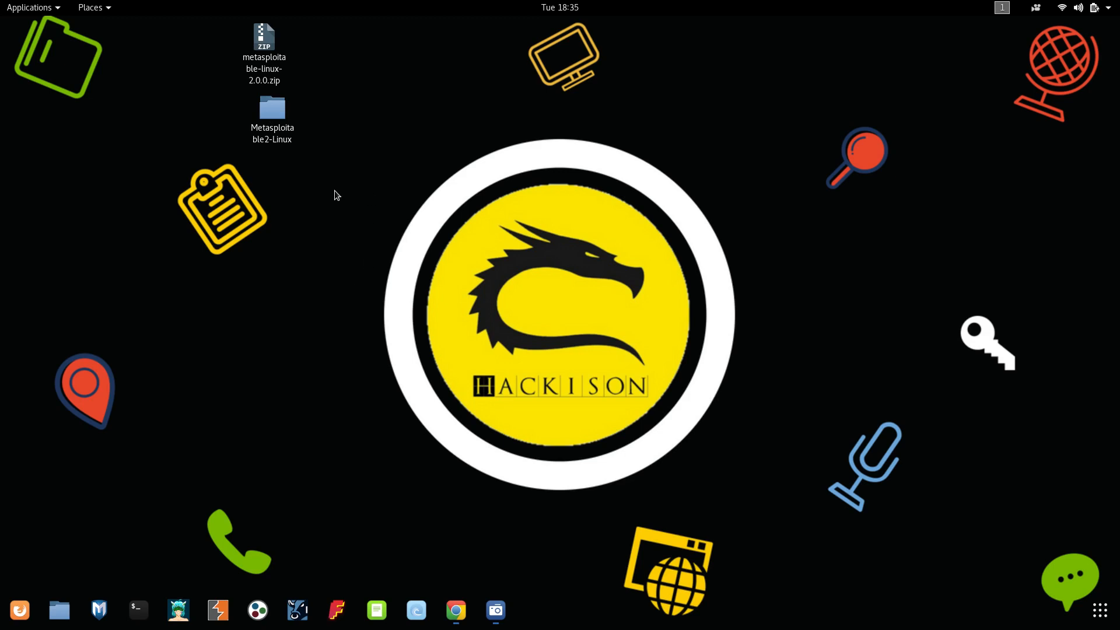
# - Move the Metasploitable2-Linux folder to the right of the Metasploitable zip on the desktop
pyautogui.moveTo(272, 107); pyautogui.dragTo(360, 59)
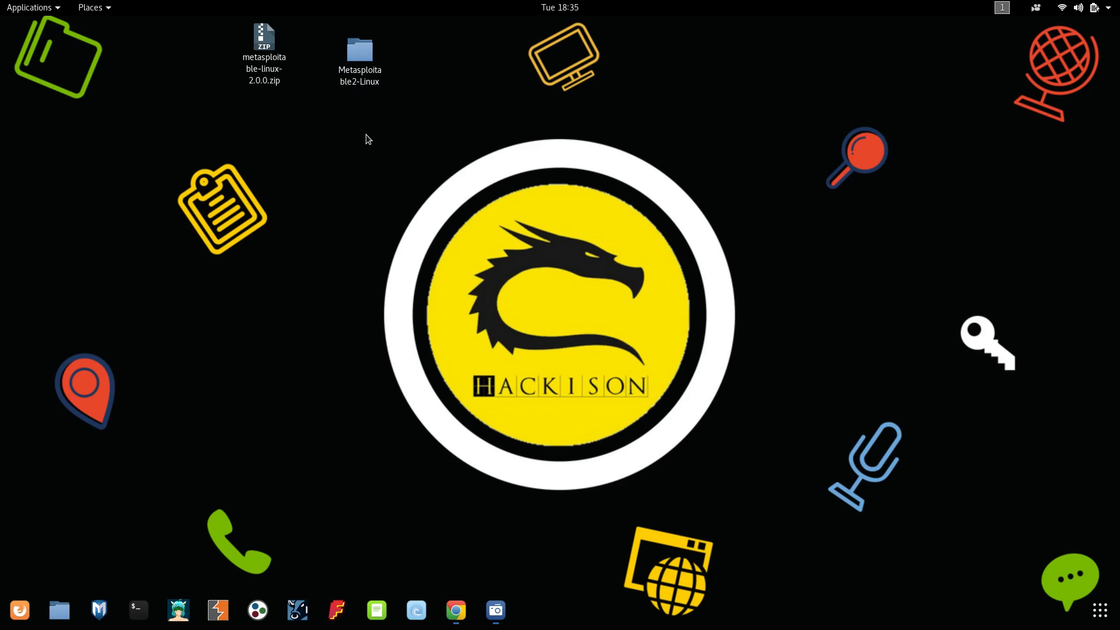
pyautogui.moveTo(378, 182)
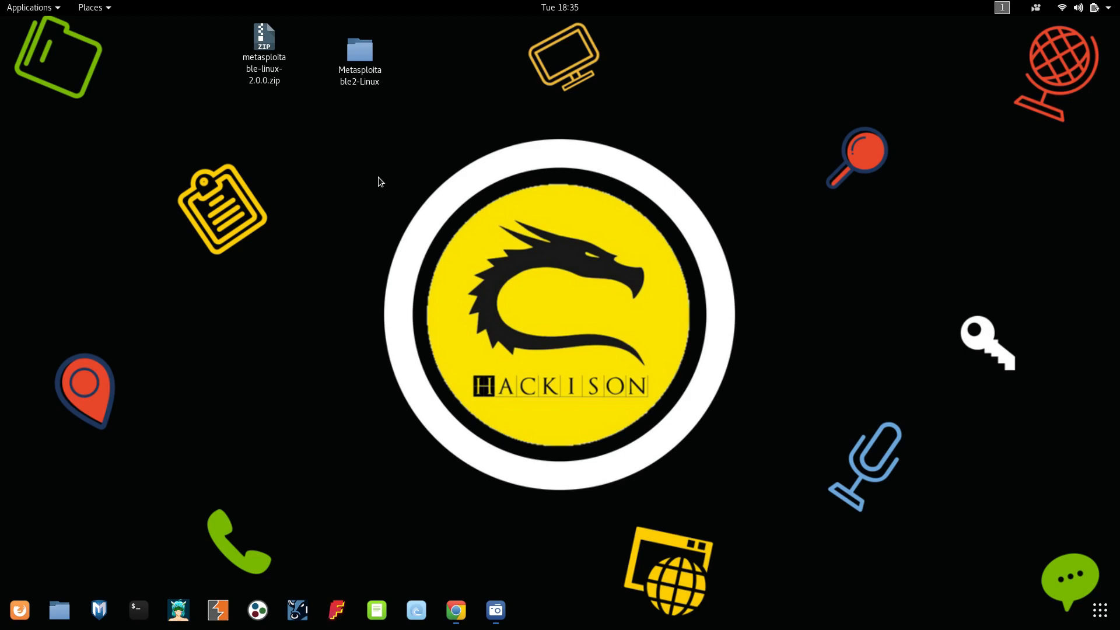
pyautogui.moveTo(469, 522)
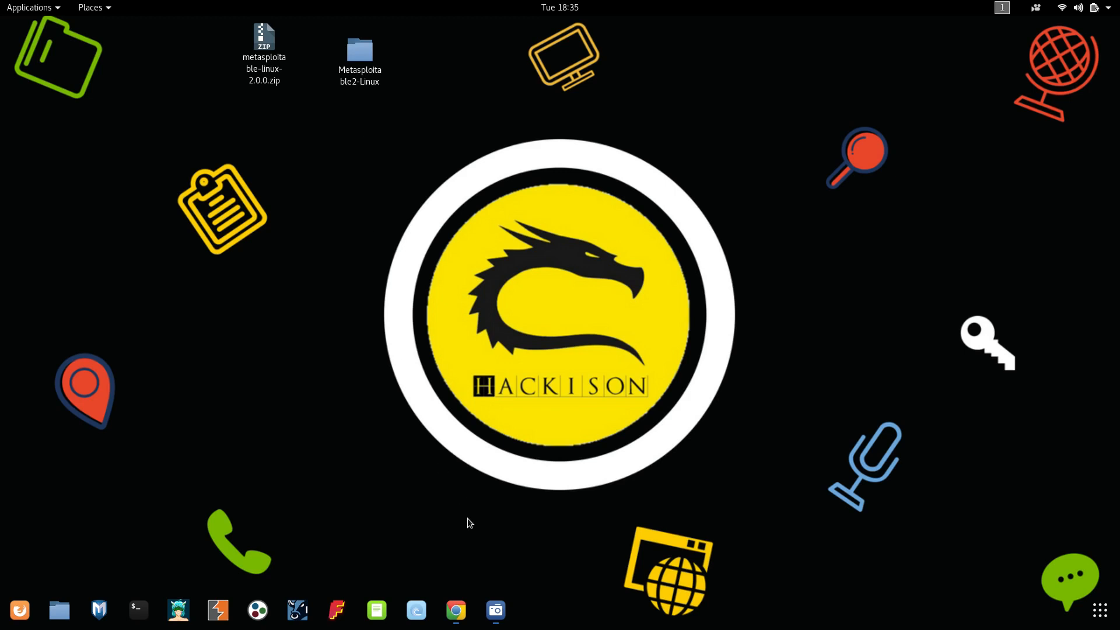
pyautogui.click(456, 611)
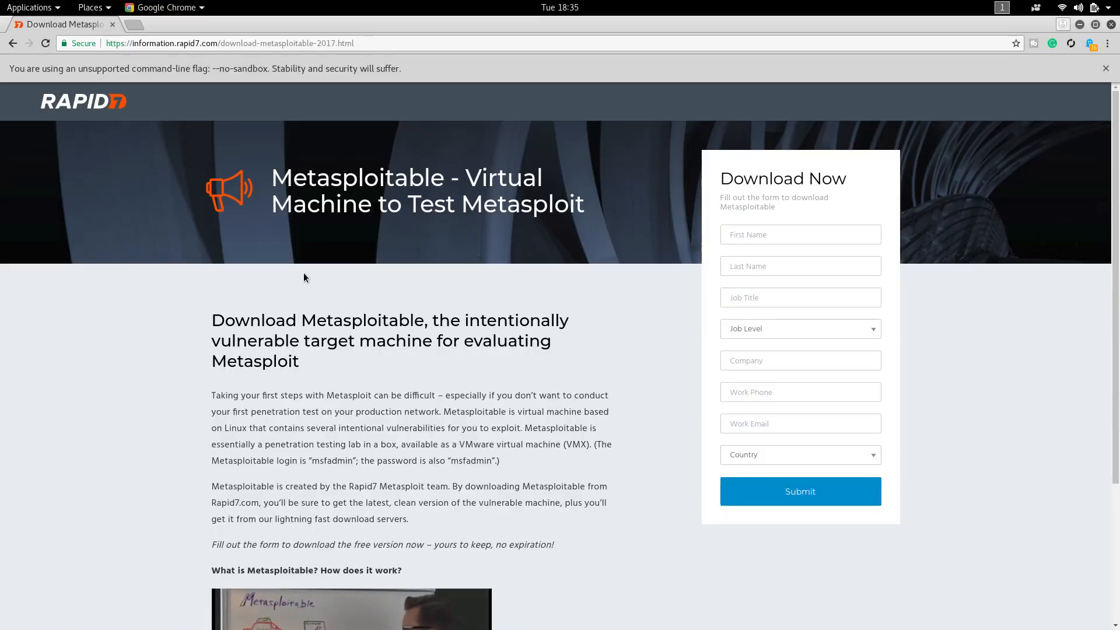
pyautogui.moveTo(457, 166)
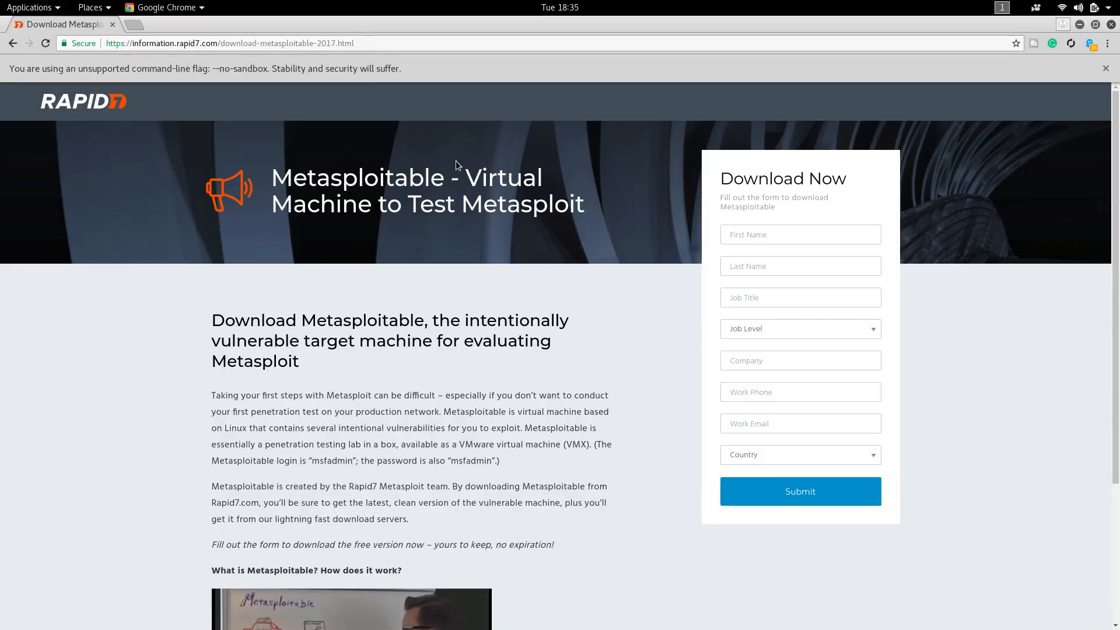
pyautogui.moveTo(549, 210)
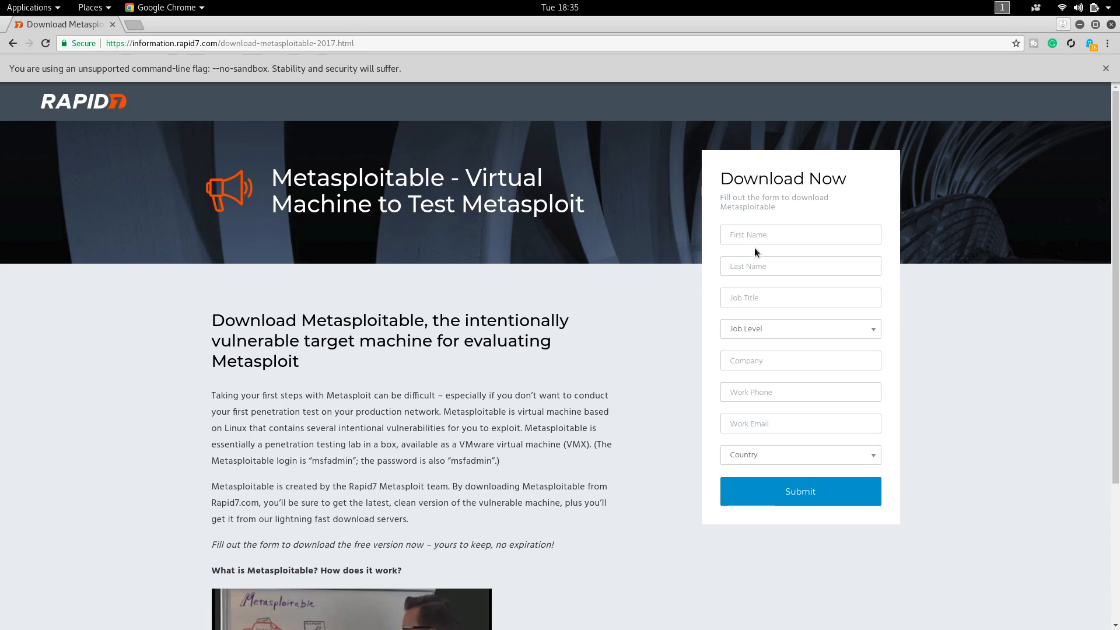
pyautogui.moveTo(789, 471)
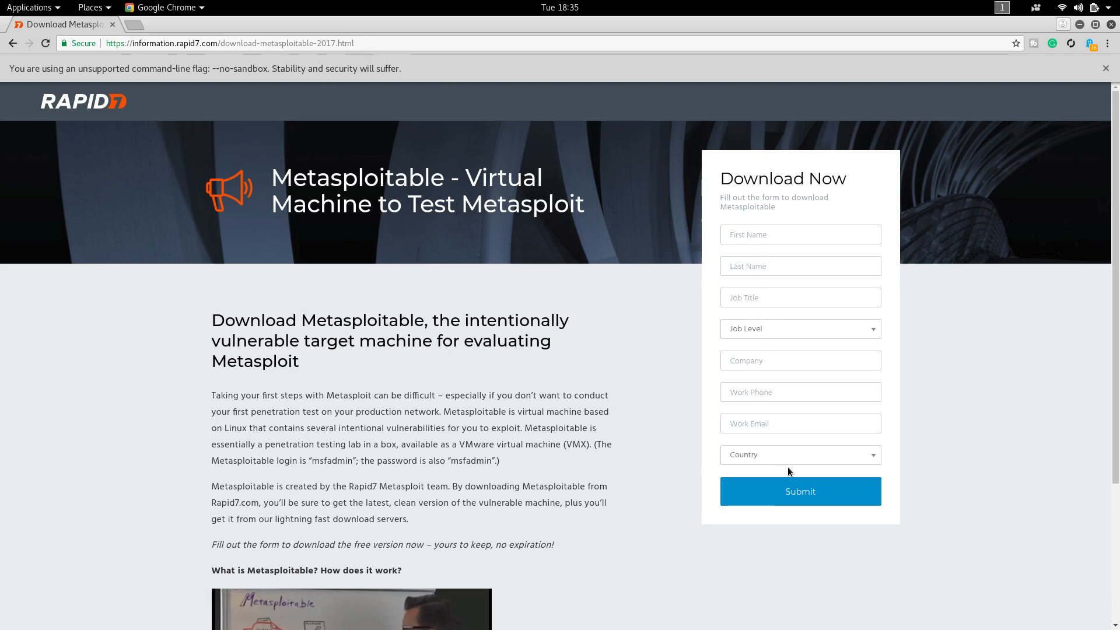
pyautogui.moveTo(1013, 57)
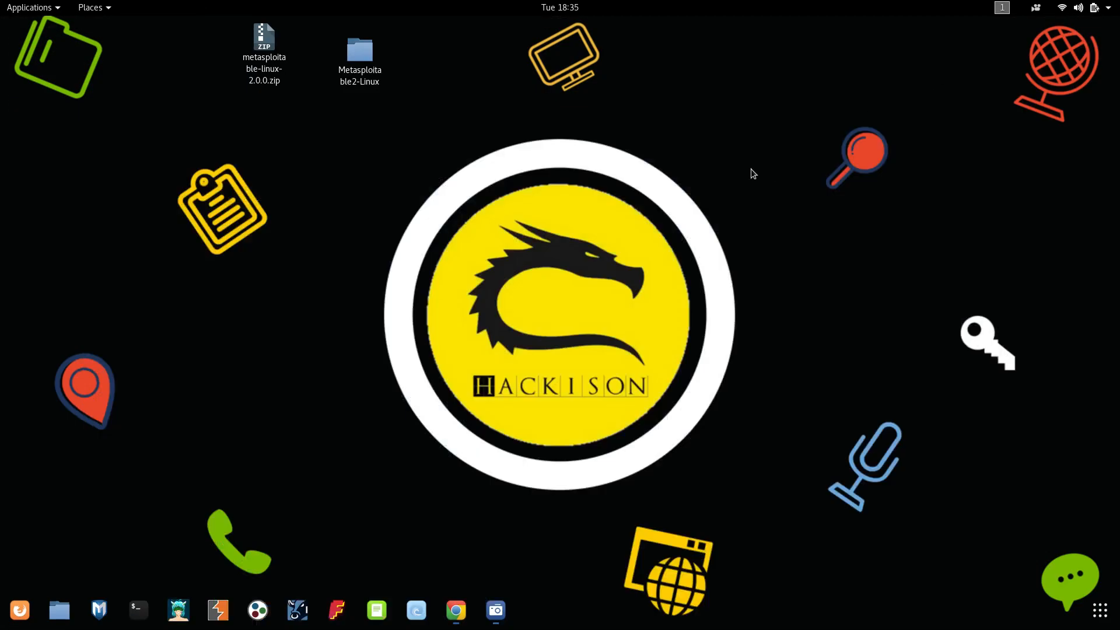
pyautogui.moveTo(255, 127)
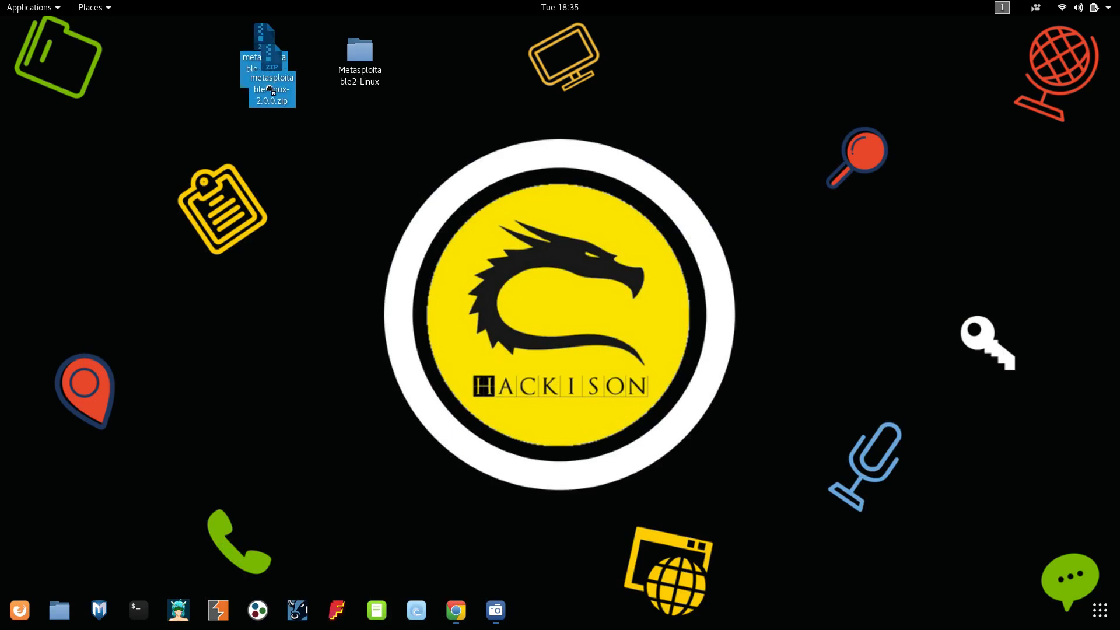
pyautogui.click(475, 561)
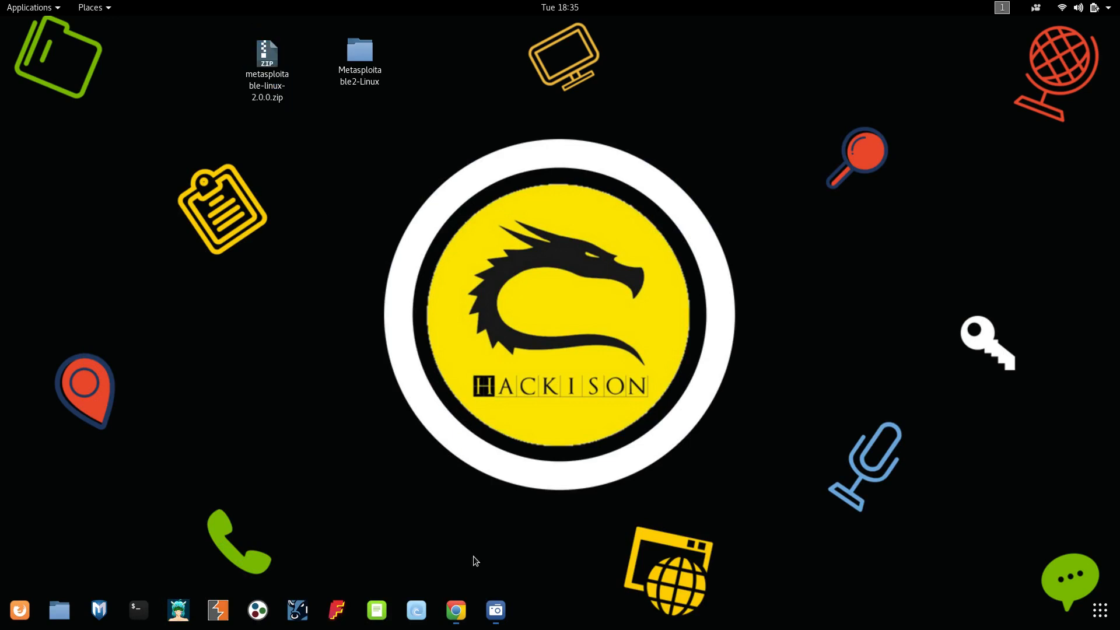
pyautogui.click(455, 610)
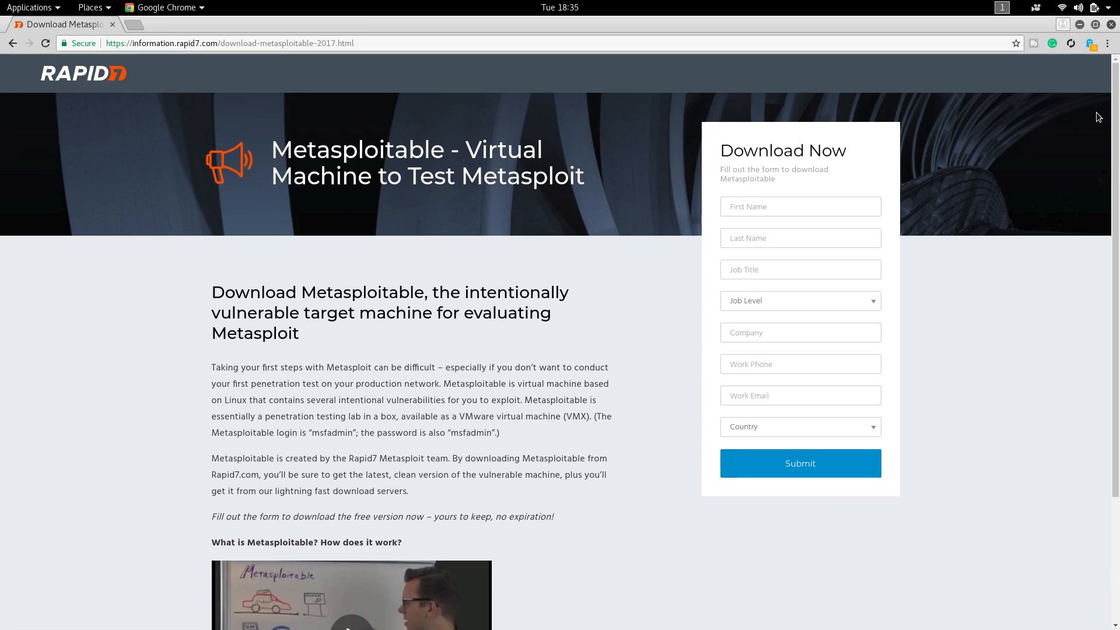
pyautogui.moveTo(1081, 226)
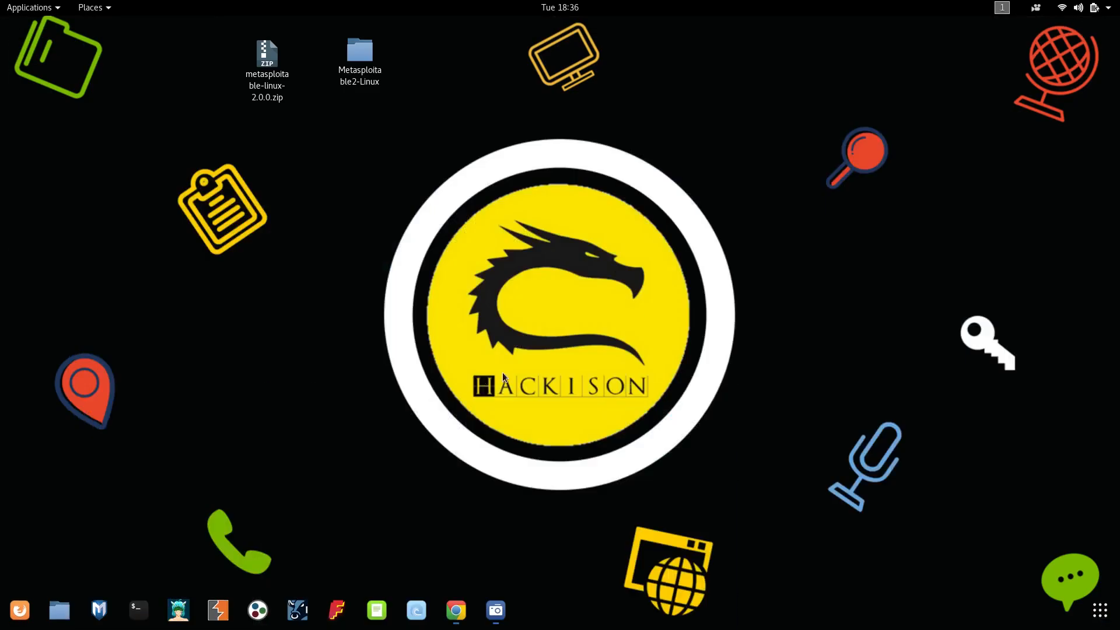
pyautogui.click(359, 53)
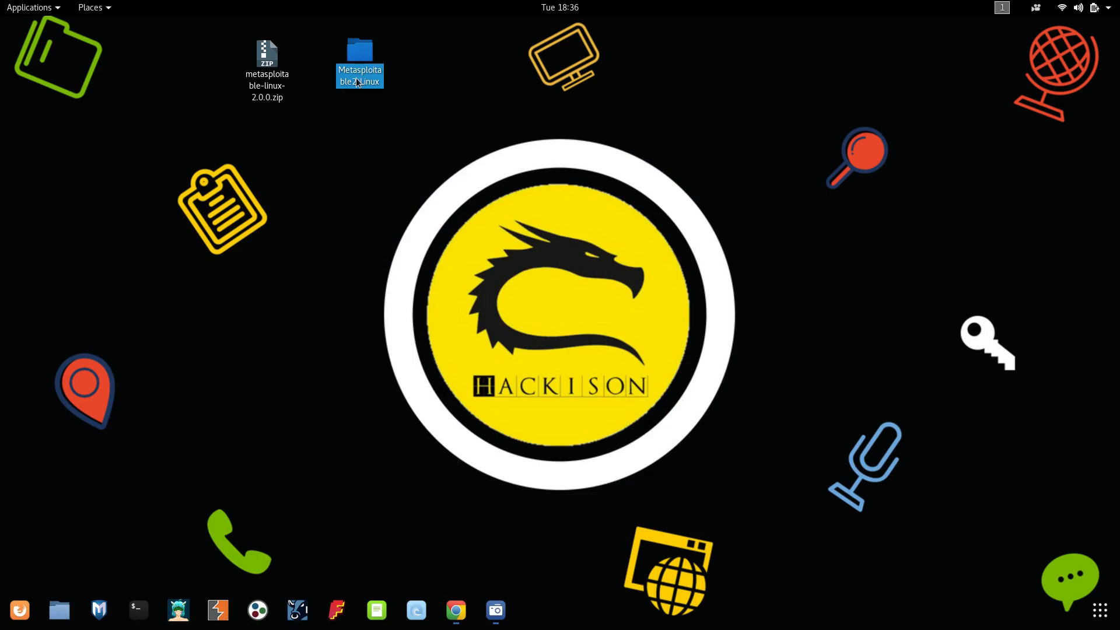
# - View the Metasploitable2-Linux folder contents in Files, including the .vmdk disk
pyautogui.doubleClick(360, 60)
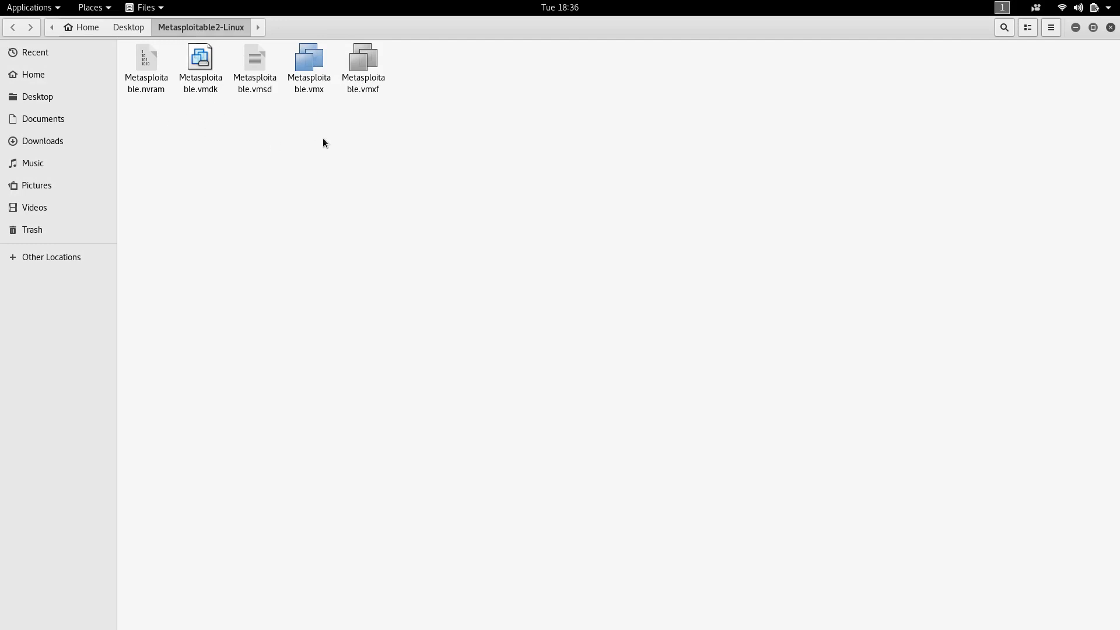
pyautogui.moveTo(285, 221)
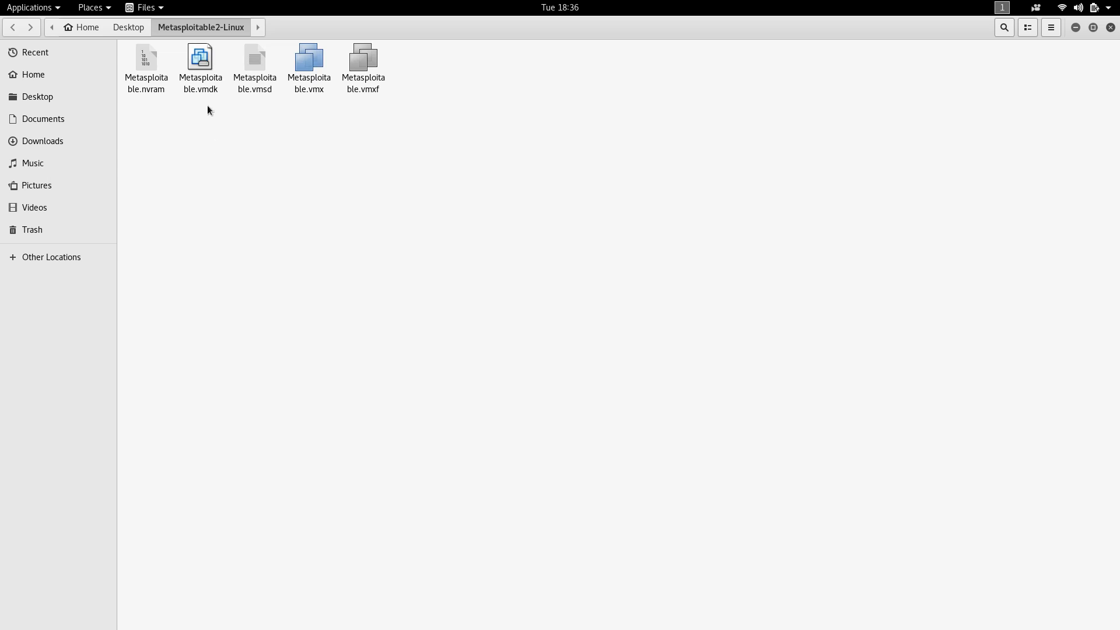
pyautogui.moveTo(263, 139)
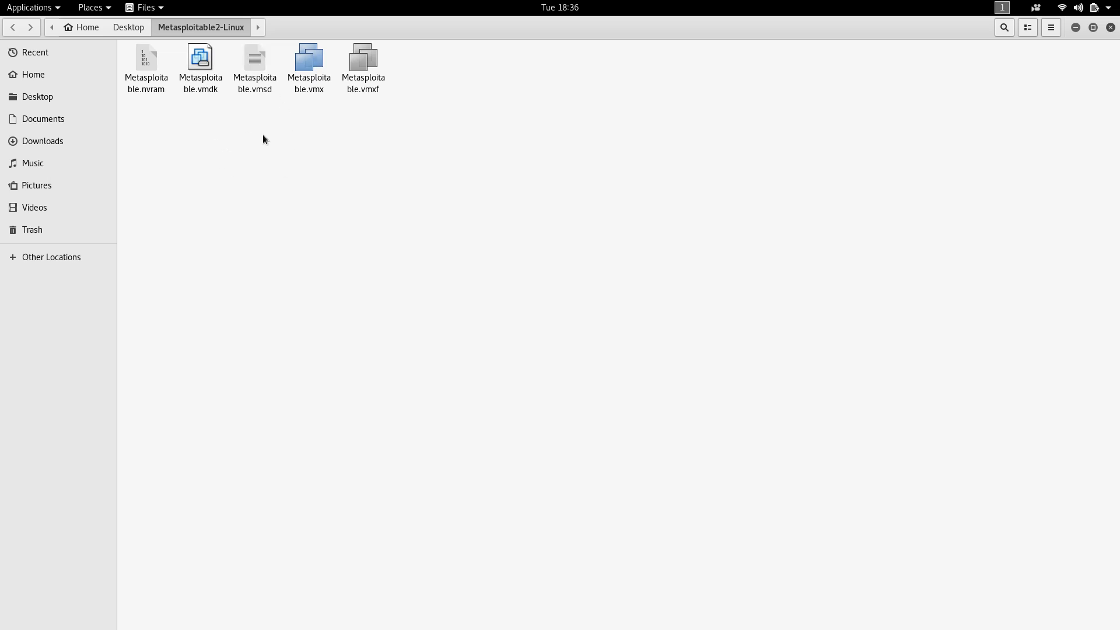
pyautogui.moveTo(550, 114)
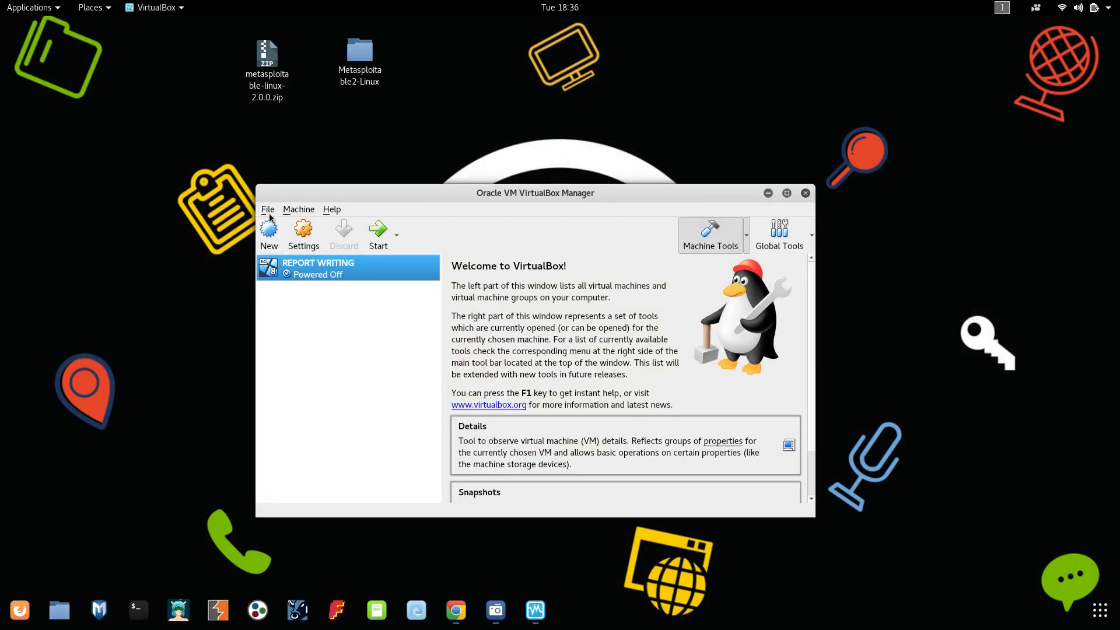
# - Start a new virtual machine named Metasploitable with operating system type Linux
pyautogui.click(268, 234)
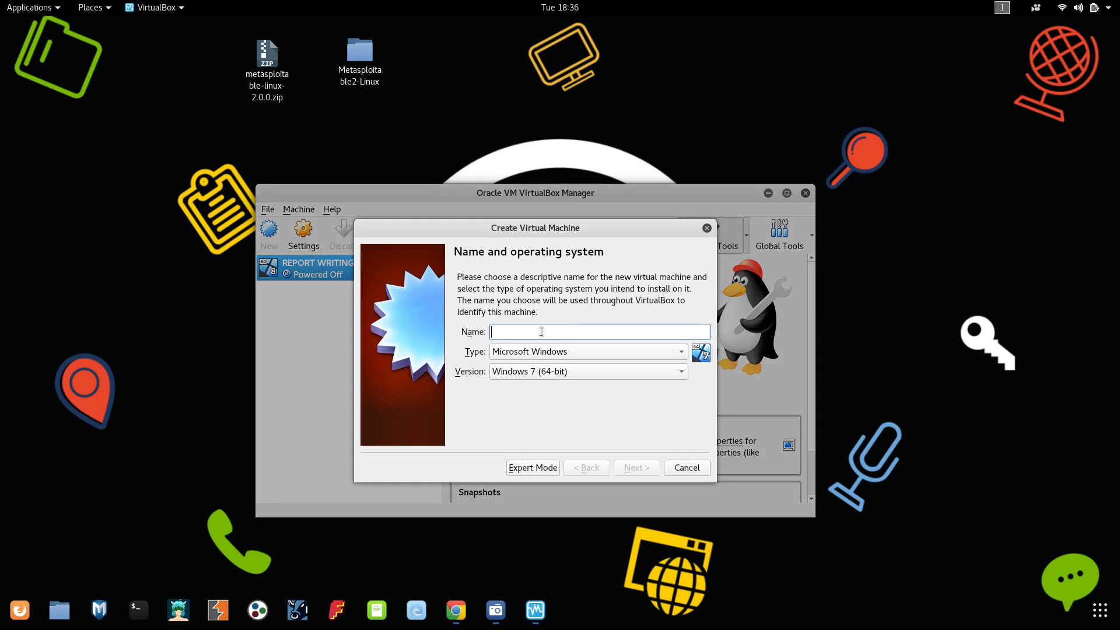
pyautogui.write('Penetratio')
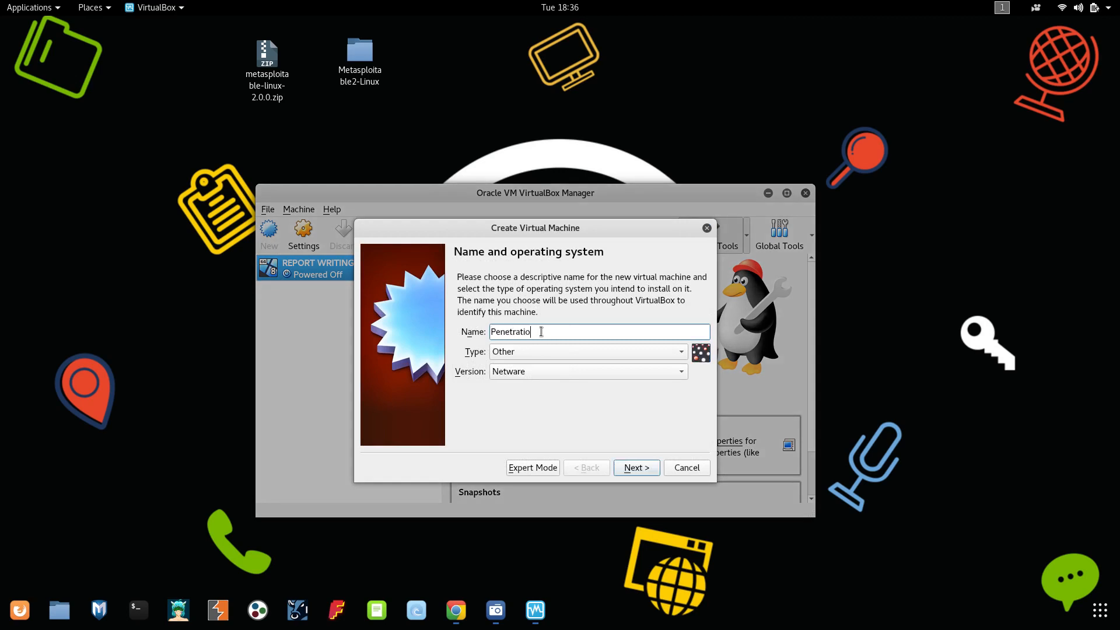
pyautogui.press('ctrl+a')
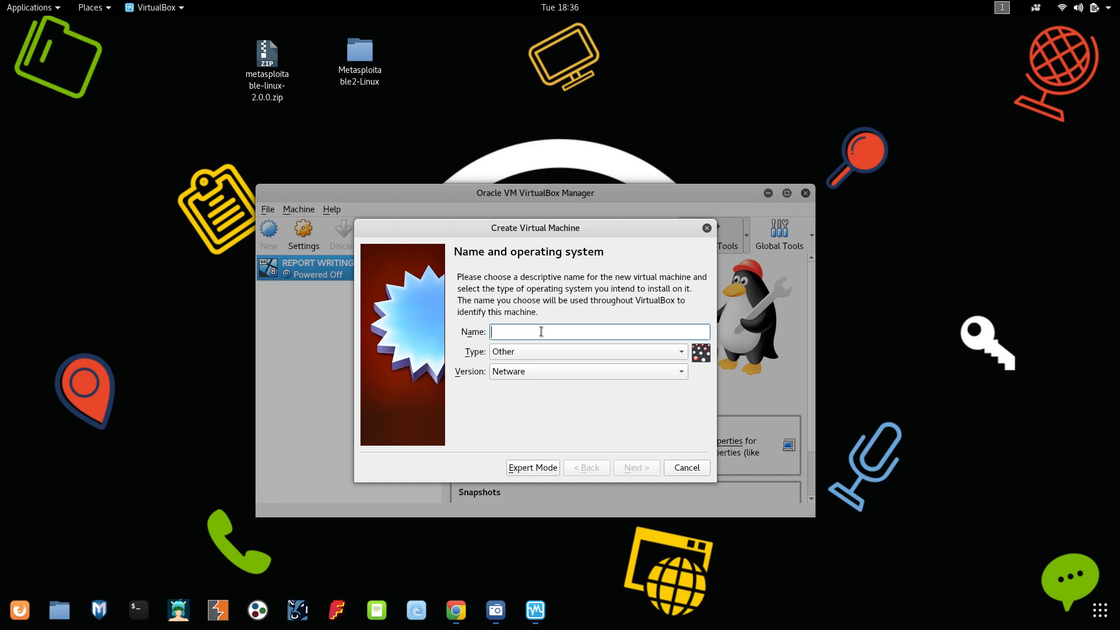
pyautogui.write('Metaspl')
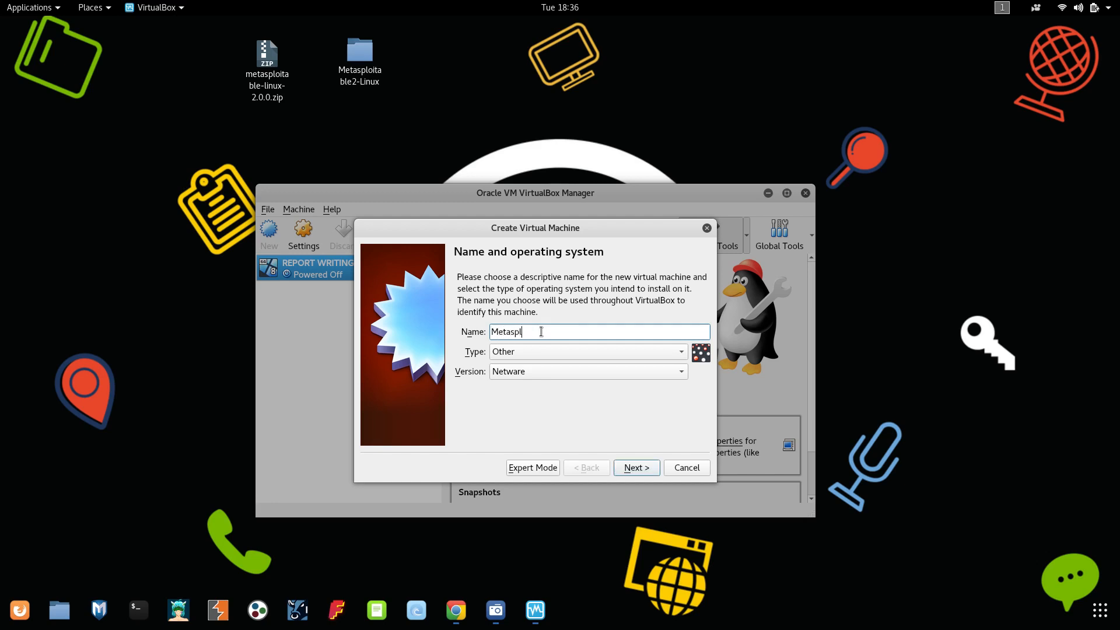
pyautogui.write('oitable')
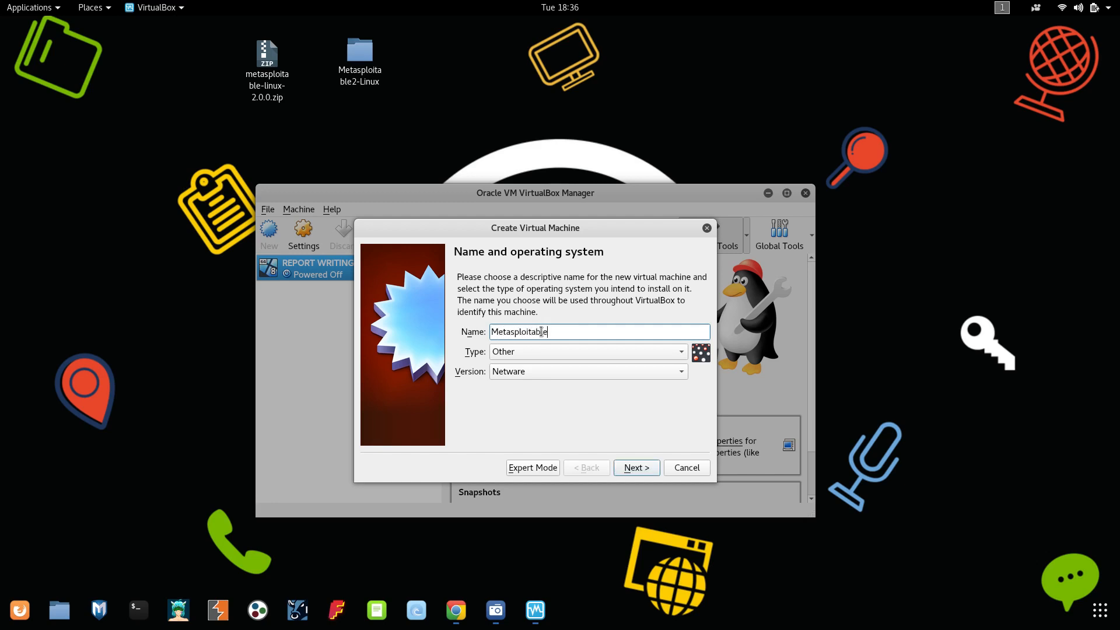
pyautogui.click(586, 352)
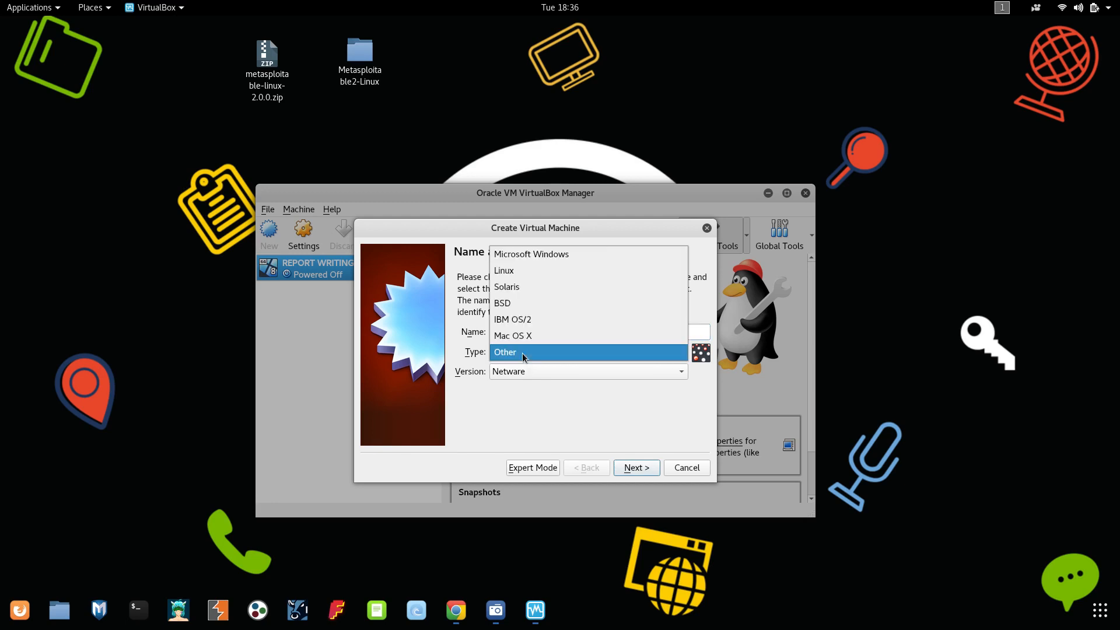
pyautogui.click(504, 269)
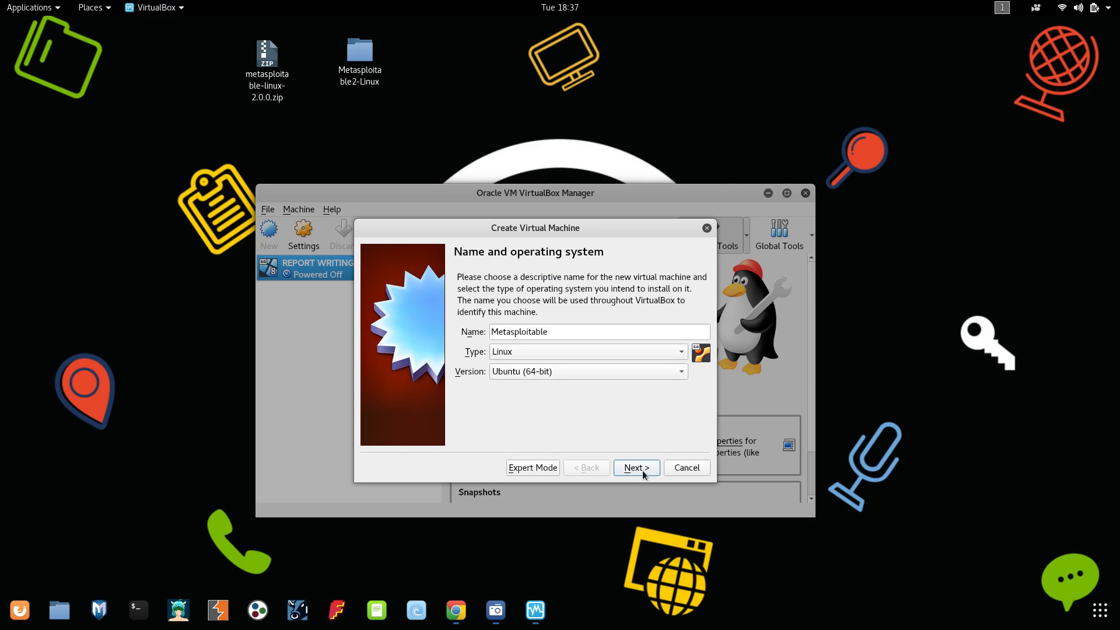
# - Keep 1024 MB memory and choose to use an existing virtual hard disk file, browsing for it
pyautogui.click(635, 467)
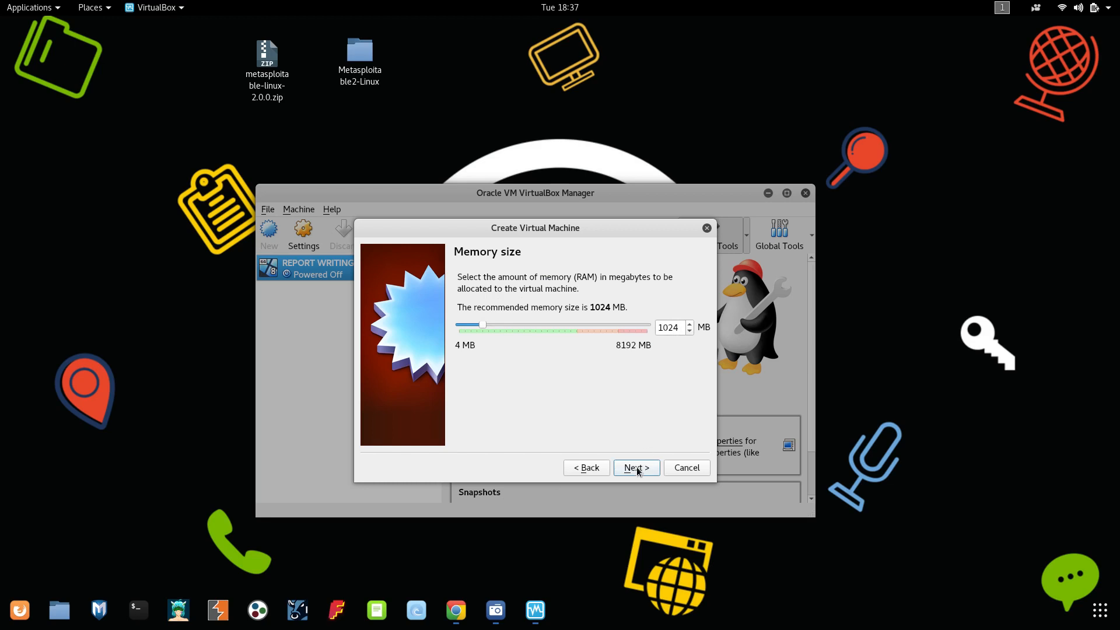
pyautogui.click(635, 467)
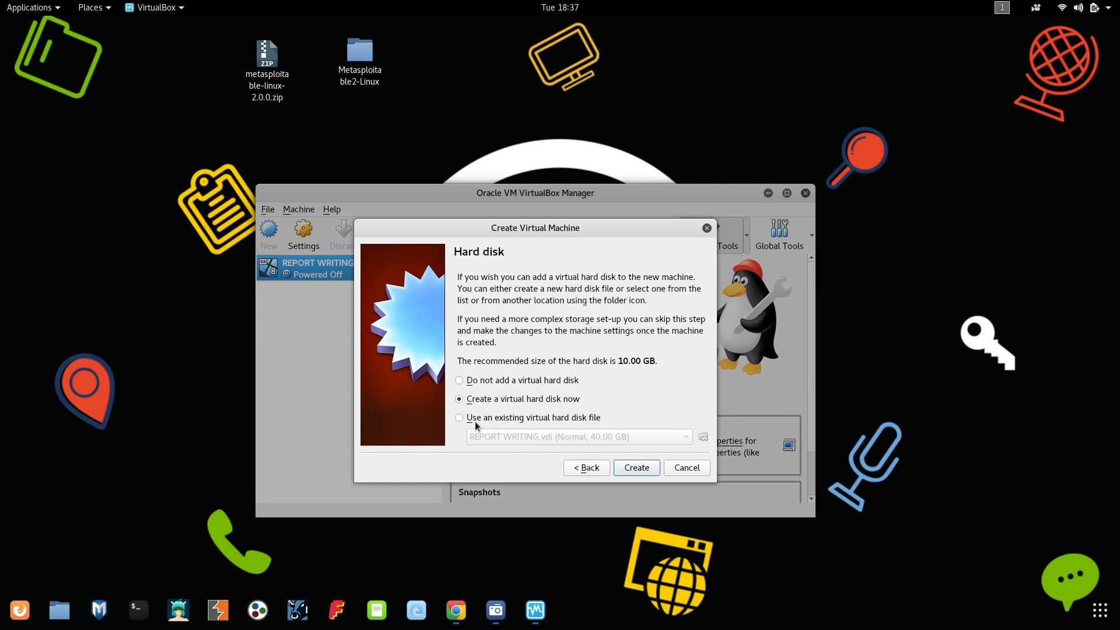
pyautogui.click(460, 418)
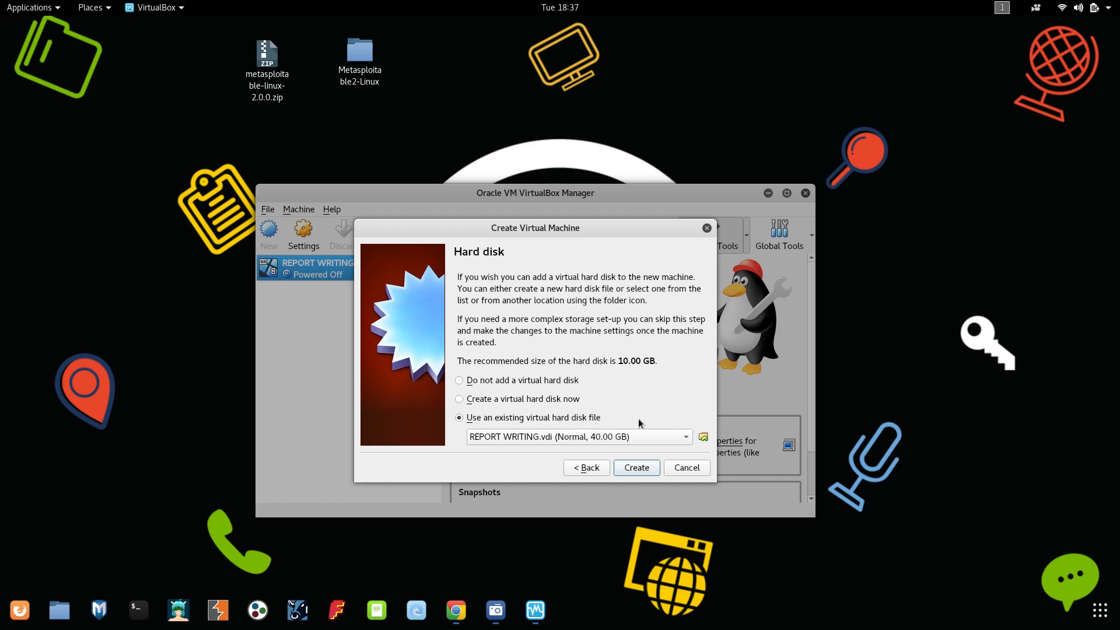
pyautogui.moveTo(642, 423)
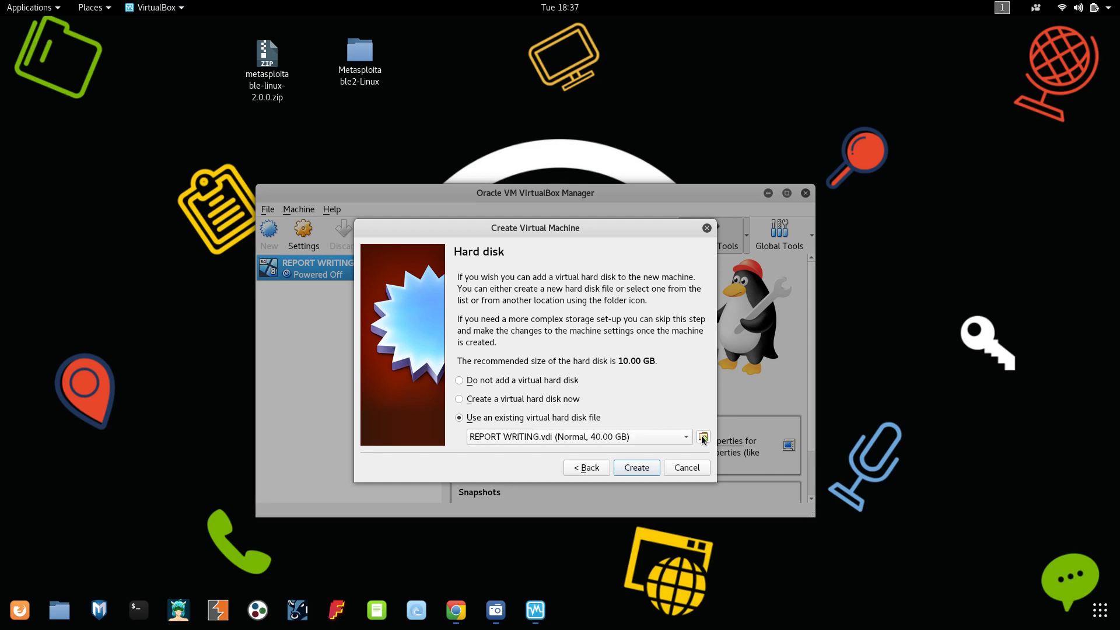
pyautogui.click(703, 436)
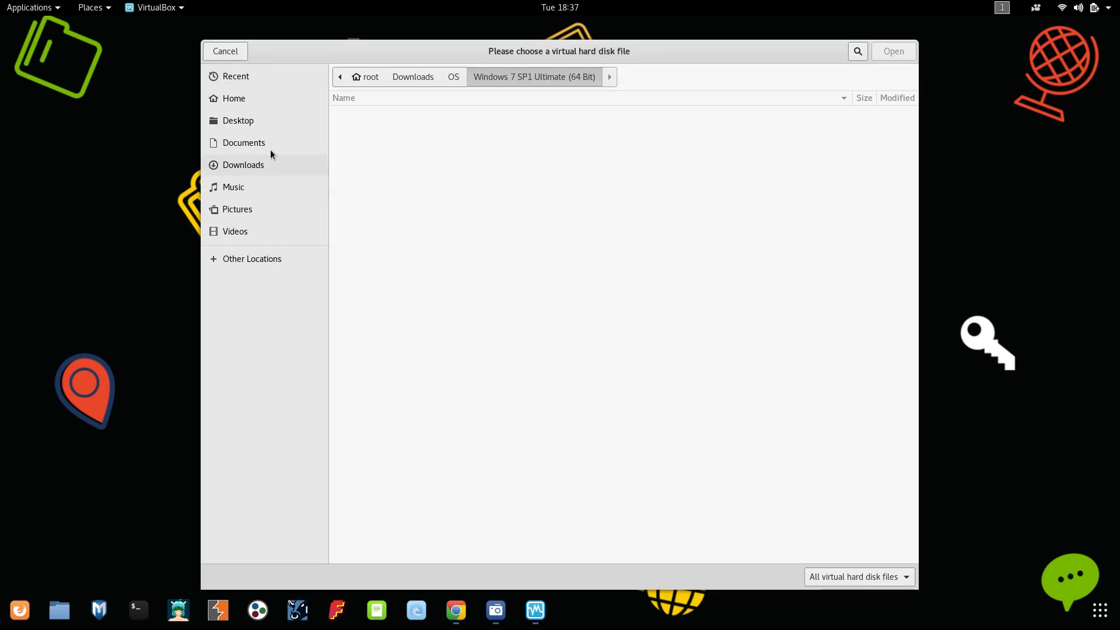
# - Select Metasploitable.vmdk from the Desktop's Metasploitable2-Linux folder as the hard disk
pyautogui.click(238, 120)
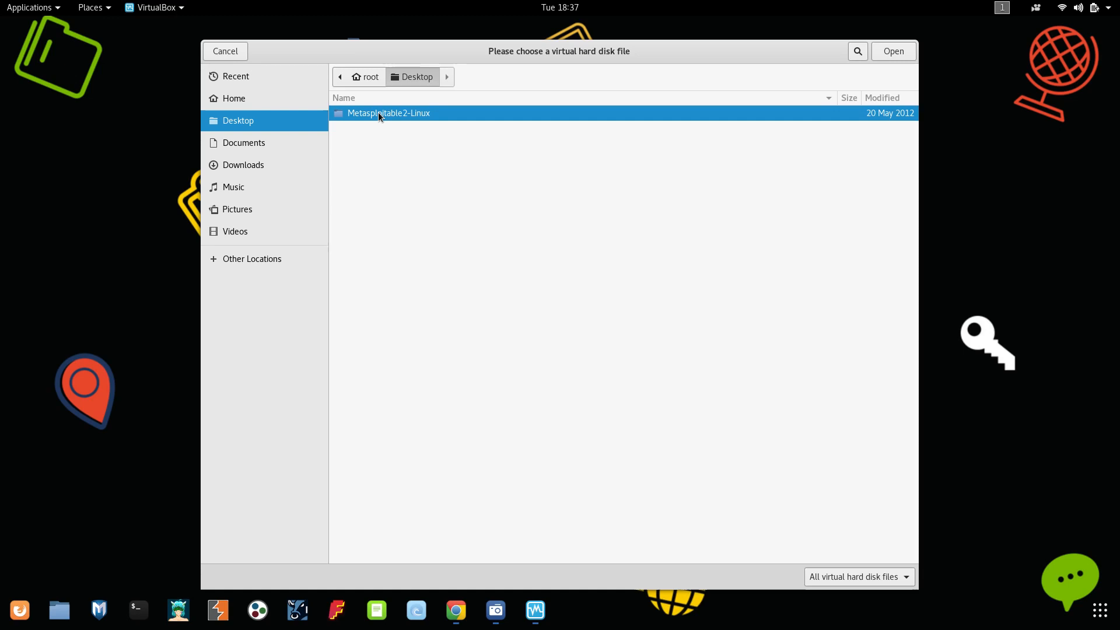
pyautogui.doubleClick(388, 113)
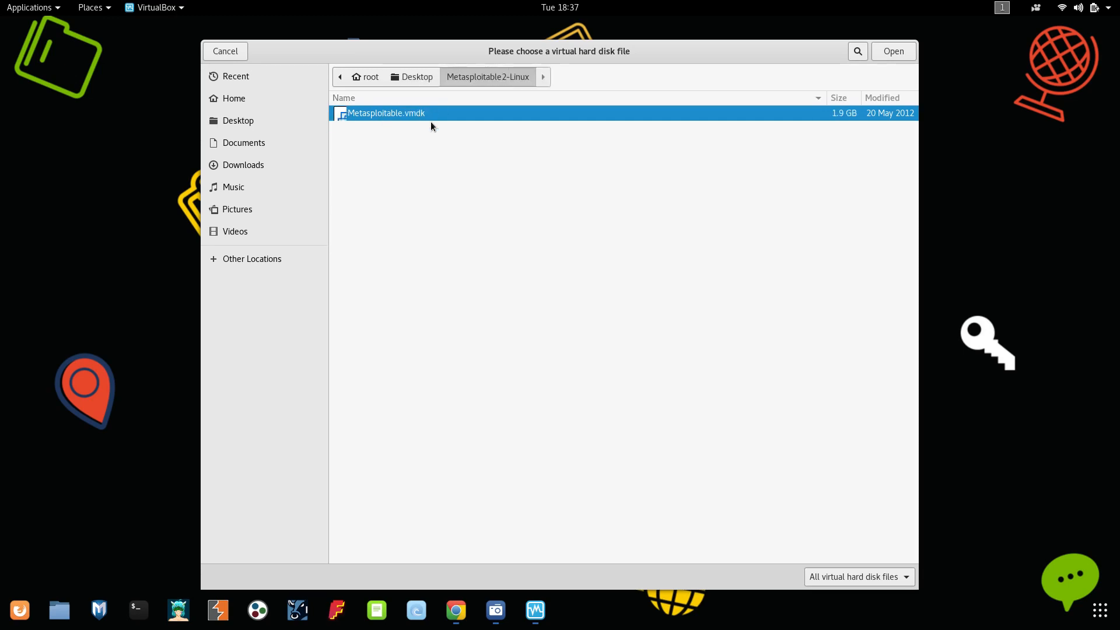
pyautogui.moveTo(409, 122)
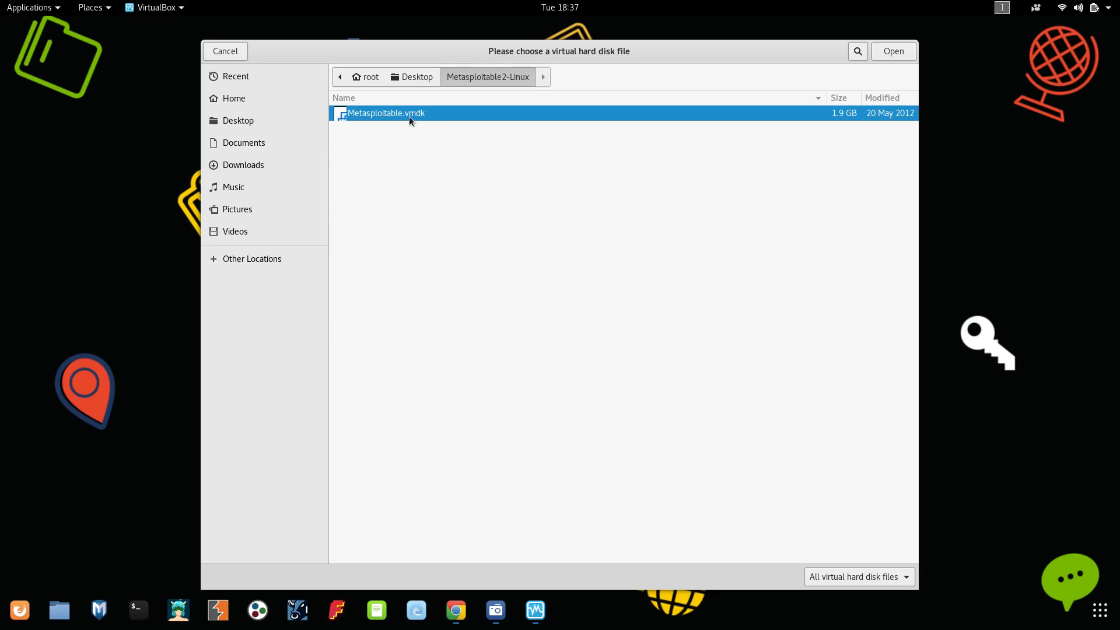
pyautogui.moveTo(478, 118)
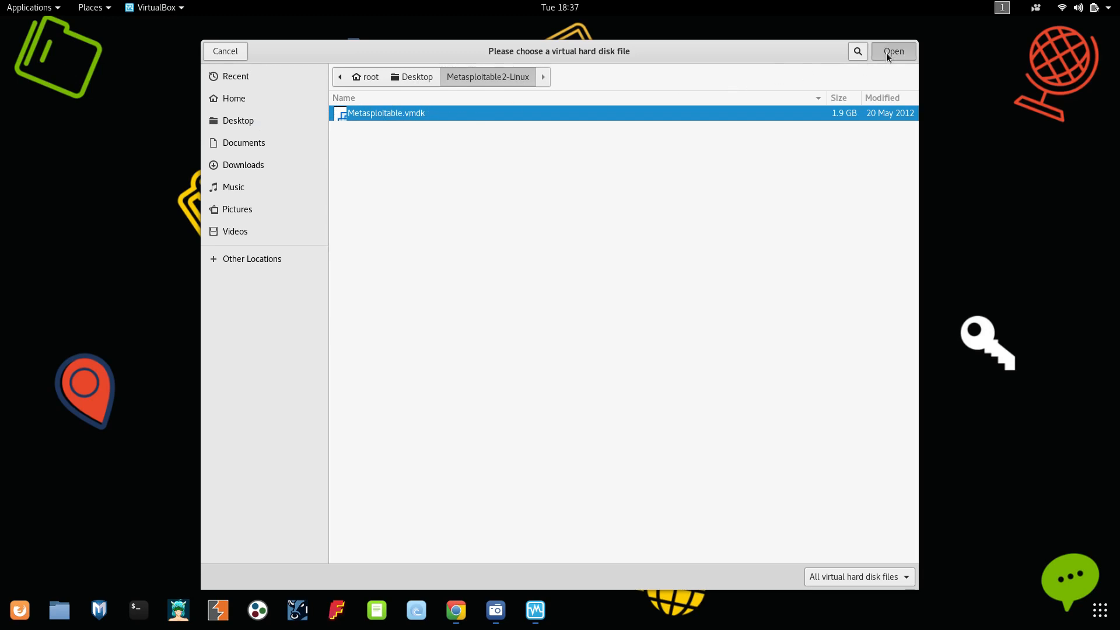
pyautogui.click(893, 50)
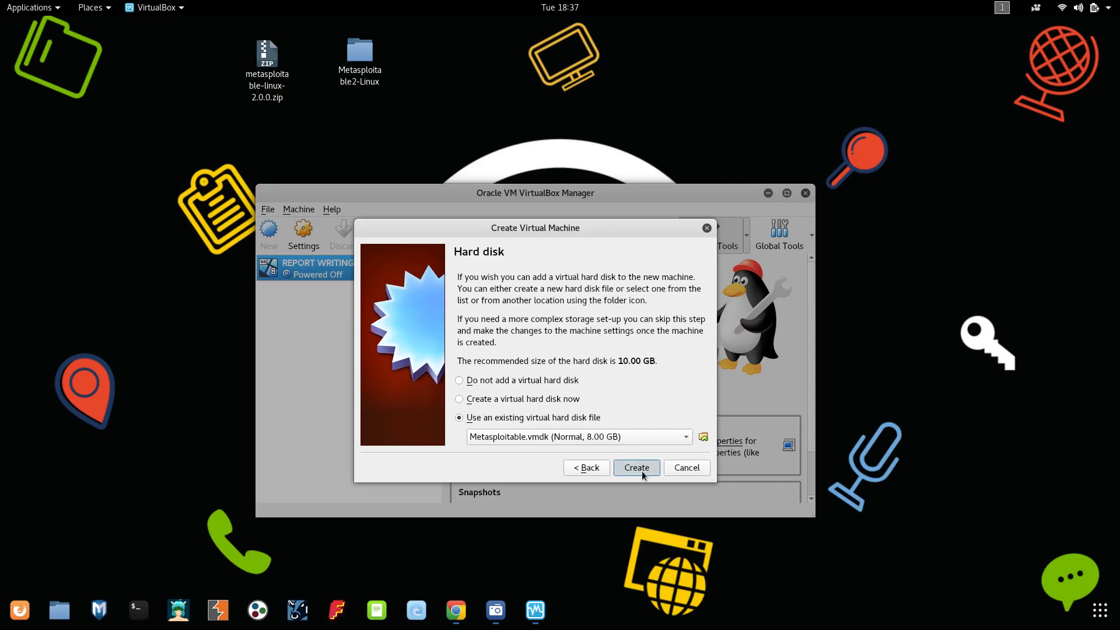
# - Create the Metasploitable machine and power it on
pyautogui.click(634, 466)
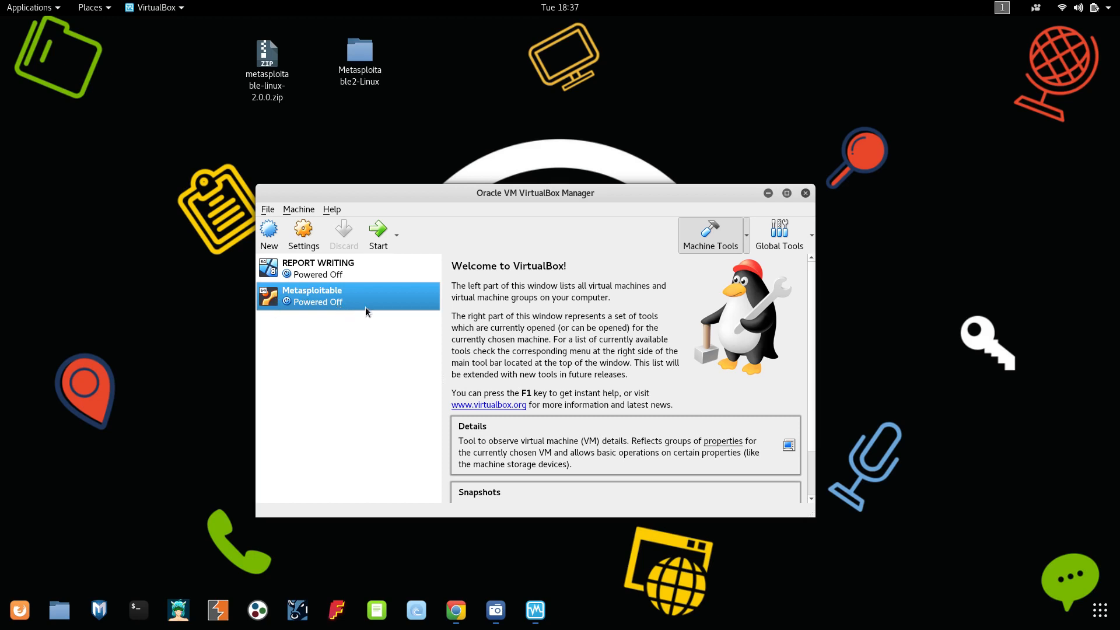
pyautogui.moveTo(364, 308)
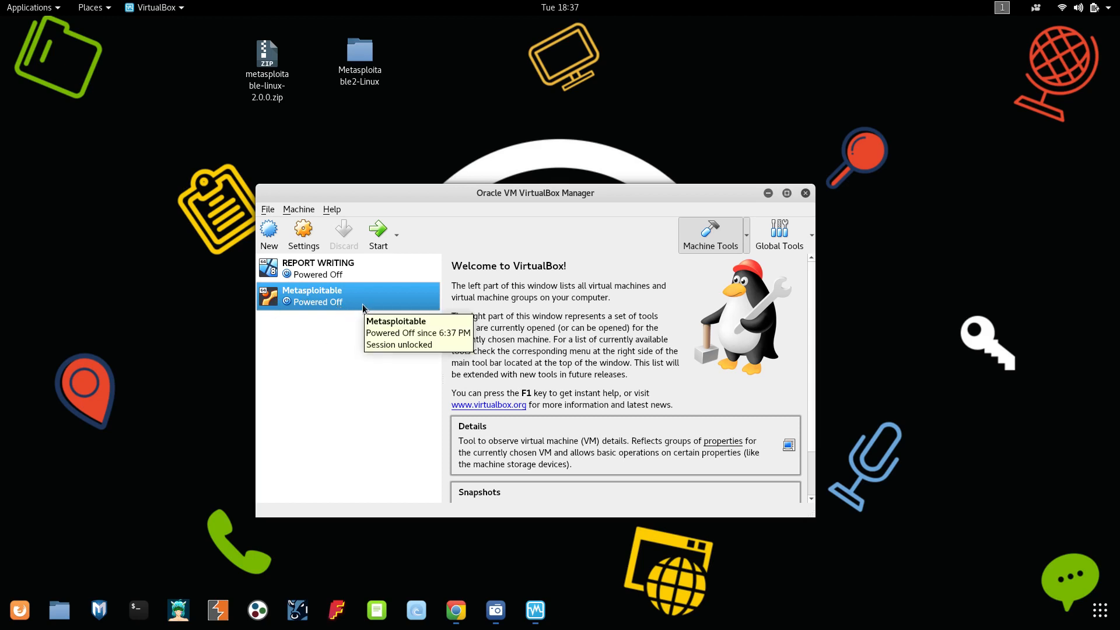
pyautogui.click(378, 235)
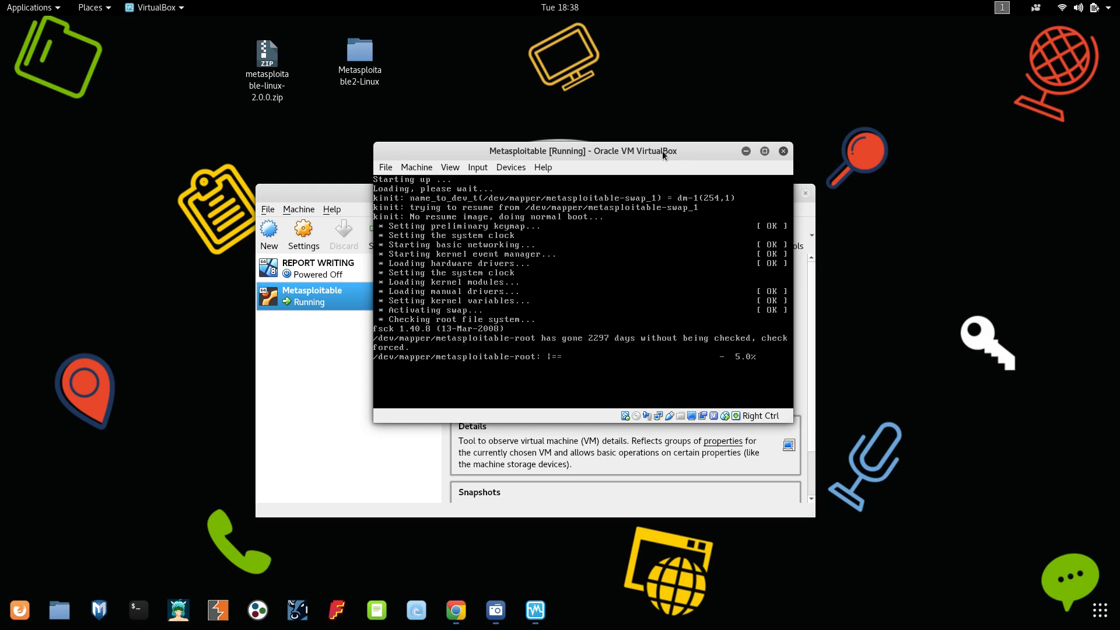
pyautogui.moveTo(655, 420)
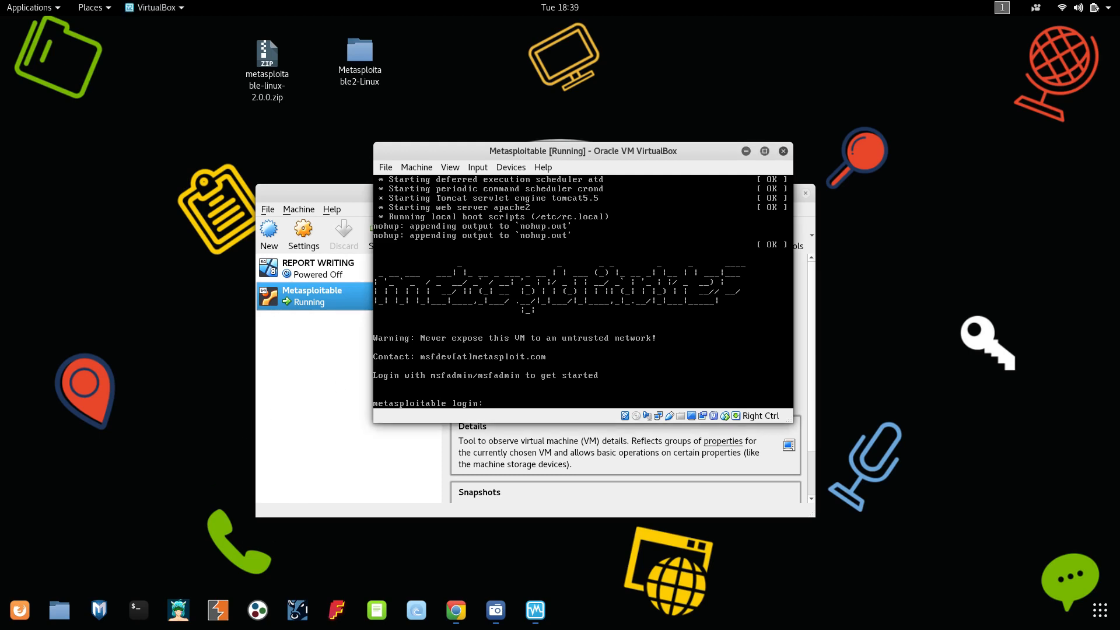
# - Enter msfadmin as the username at the Metasploitable login prompt
pyautogui.write('msf')
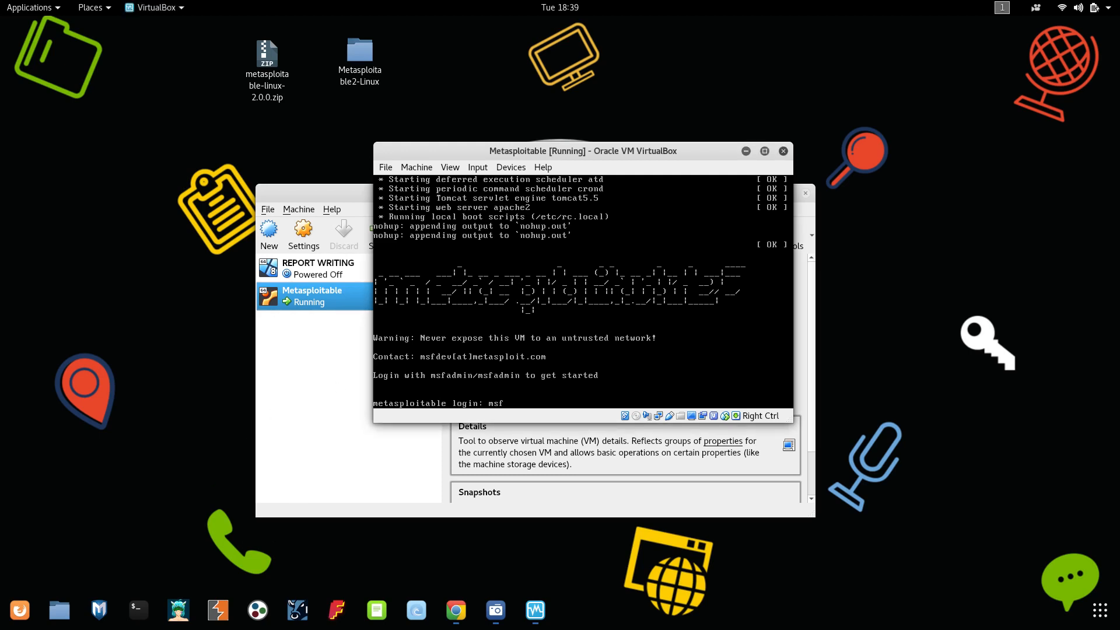
pyautogui.write('admin')
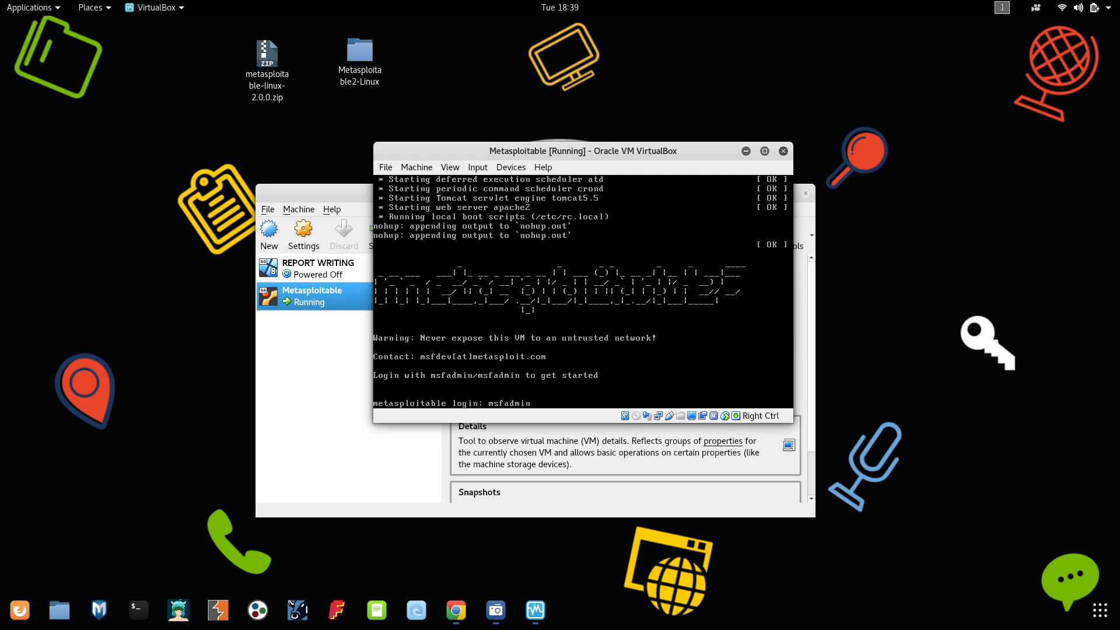